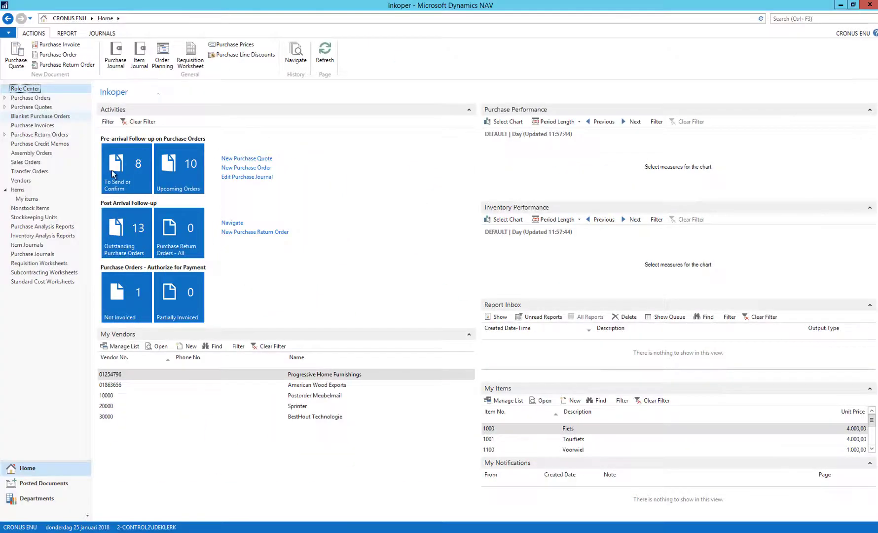
Step: Edit the PARIS Guest Chair card from My Items and enter 12 as the Unit Price
{"action": "left_click", "coordinate": [27, 198]}
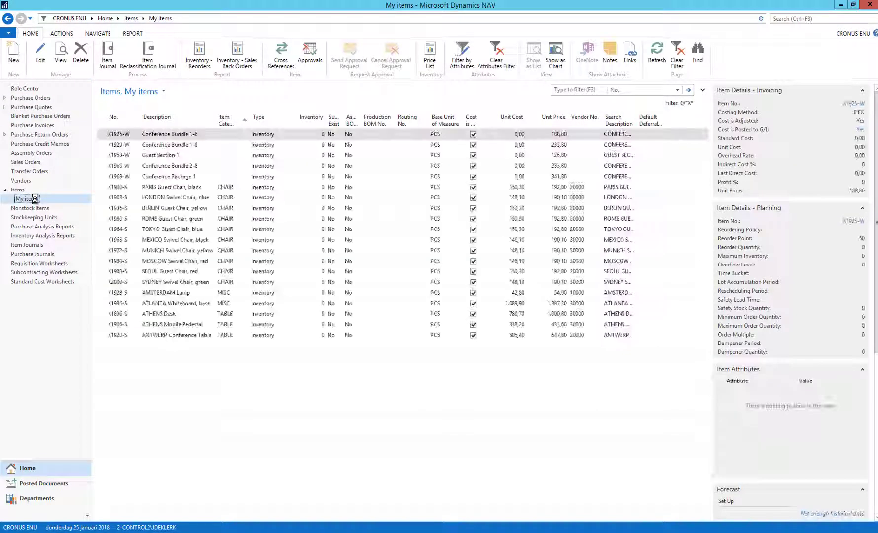
{"action": "left_click", "coordinate": [173, 186]}
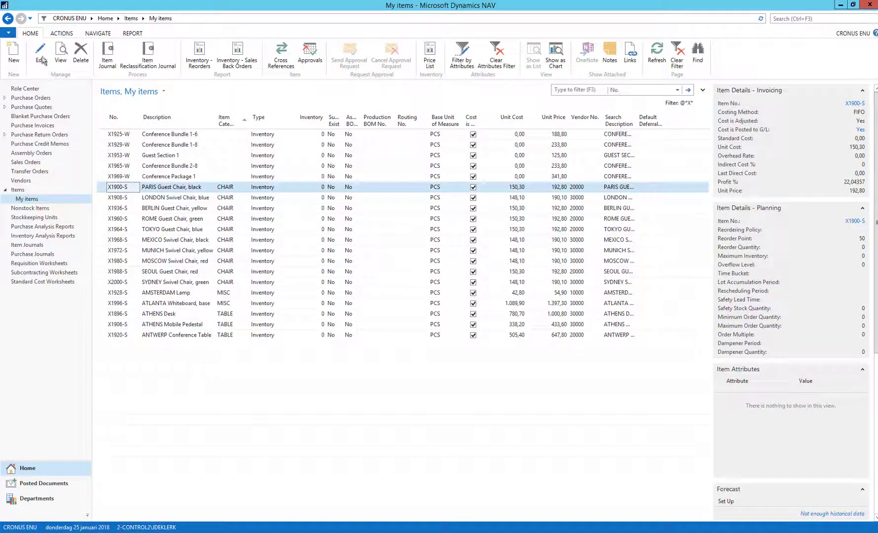
{"action": "left_click", "coordinate": [40, 53]}
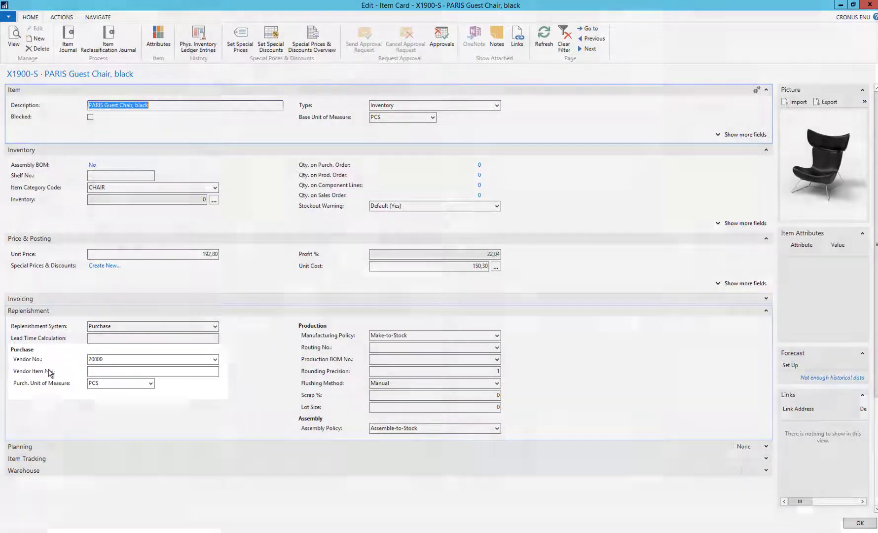
{"action": "type", "text": "12"}
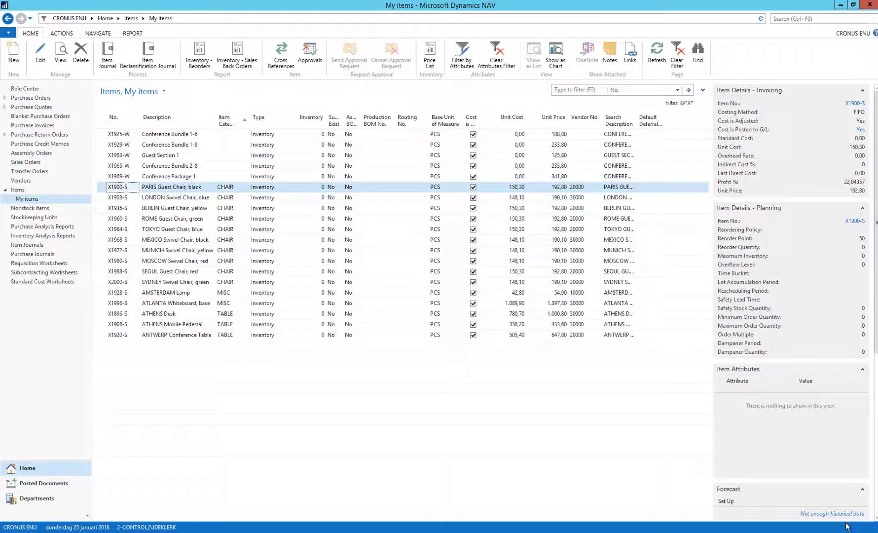
{"action": "mouse_move", "coordinate": [210, 330]}
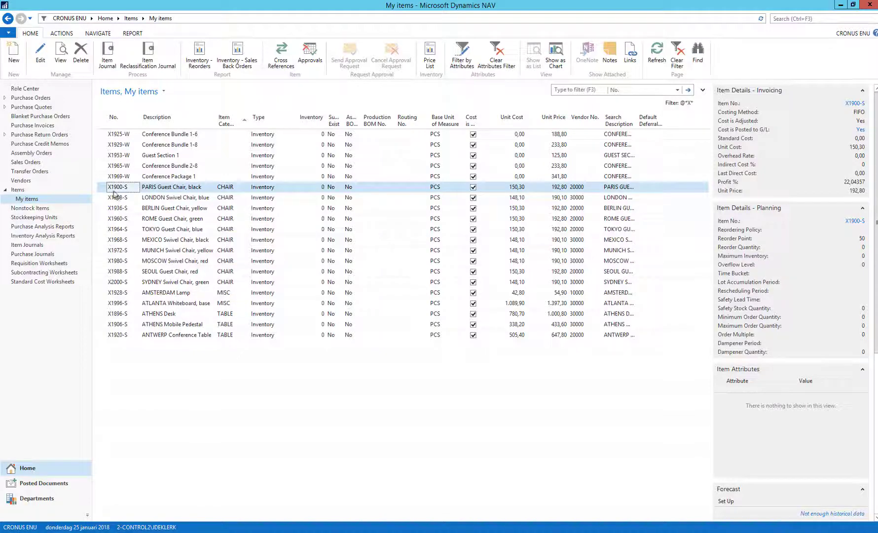
Step: After the FS-005 block, reopen the card and discard the unsaved price change
{"action": "double_click", "coordinate": [172, 187]}
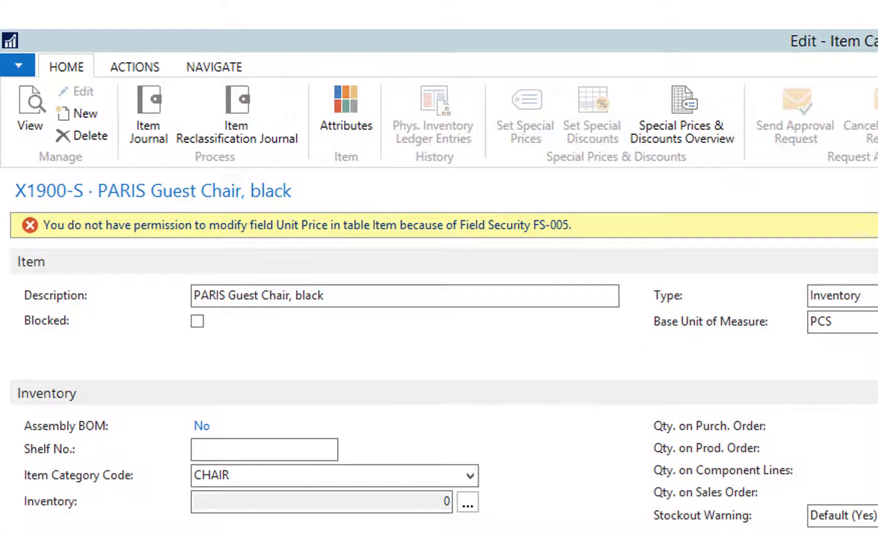
{"action": "mouse_move", "coordinate": [583, 278]}
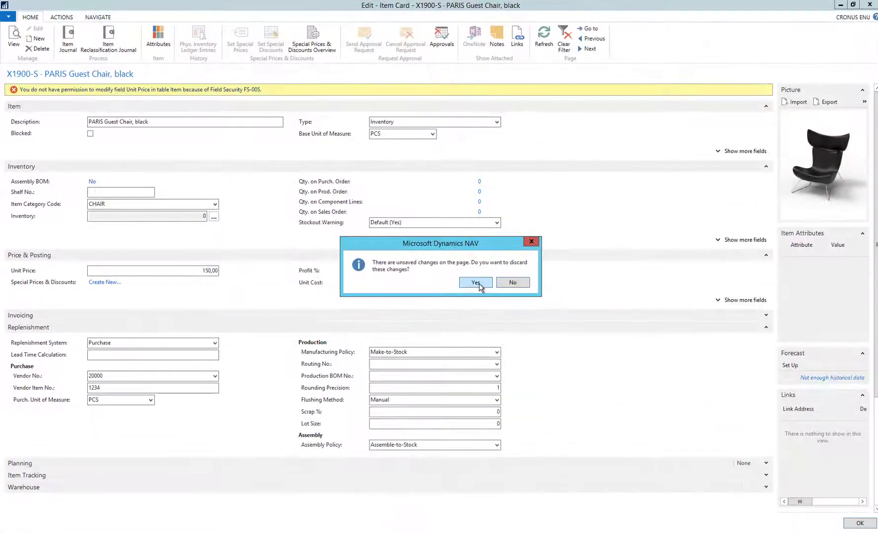
{"action": "left_click", "coordinate": [474, 282]}
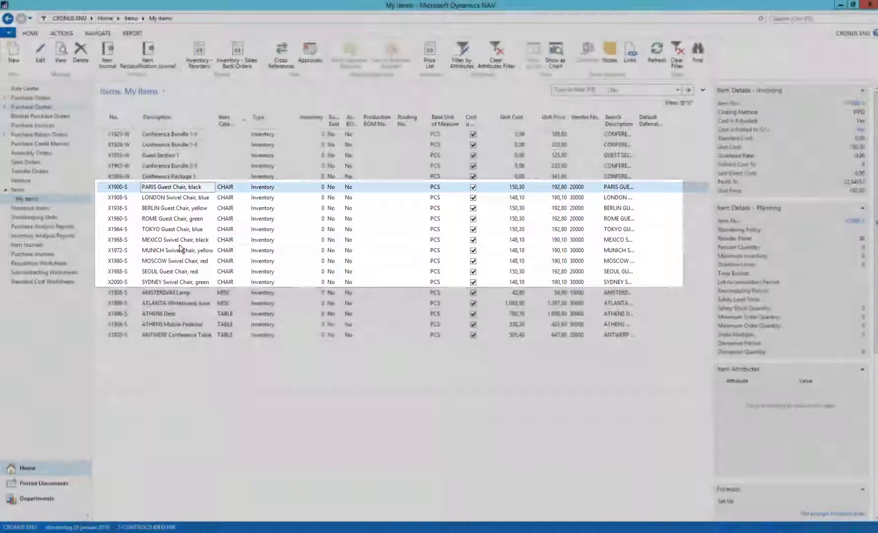
Step: Enter 78 as the ATHENS Desk's Vendor Item No., hit the FS-005 block and discard the edit
{"action": "left_click", "coordinate": [159, 312]}
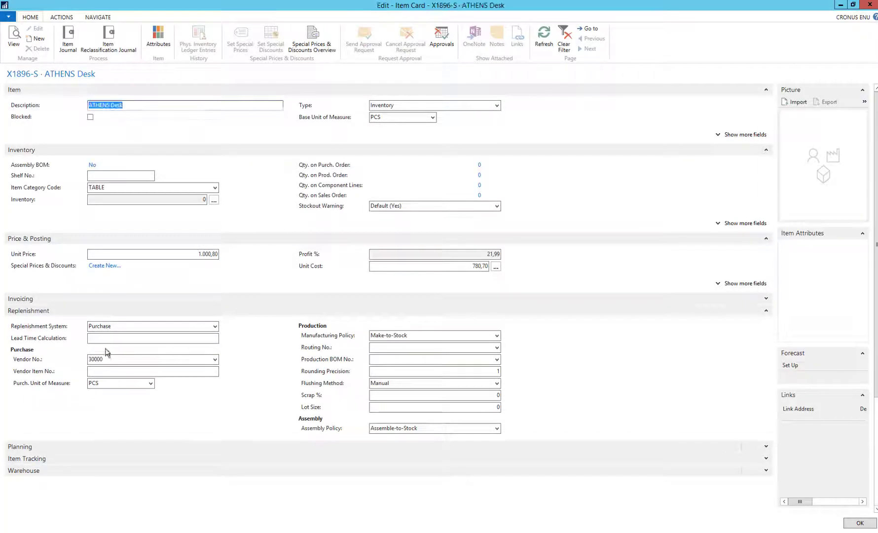
{"action": "type", "text": "78554"}
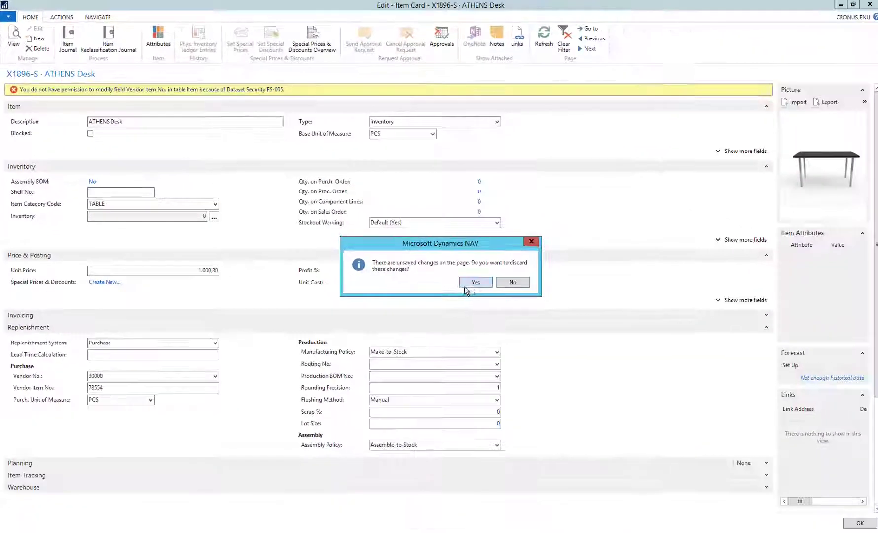
{"action": "left_click", "coordinate": [475, 282]}
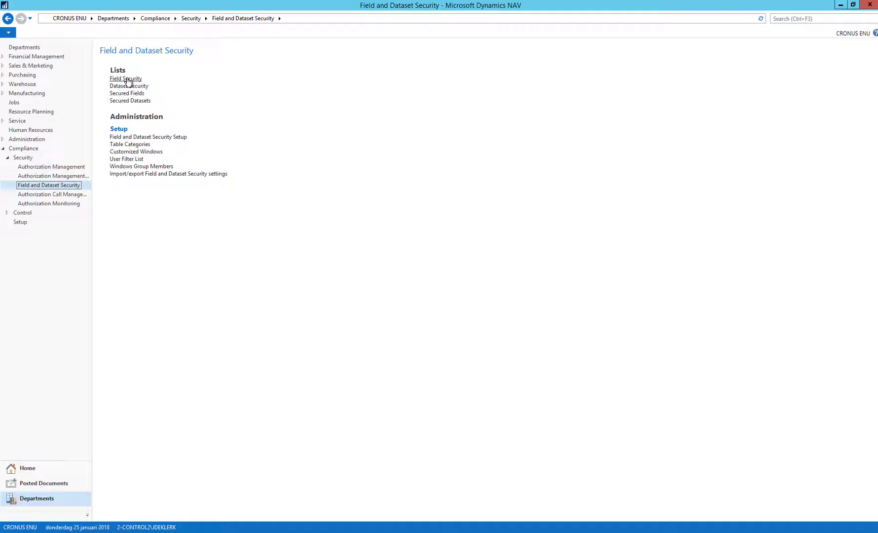
Step: From the Field Security list, load the FS-005 card and review its Item table and secured field lines
{"action": "left_click", "coordinate": [125, 78]}
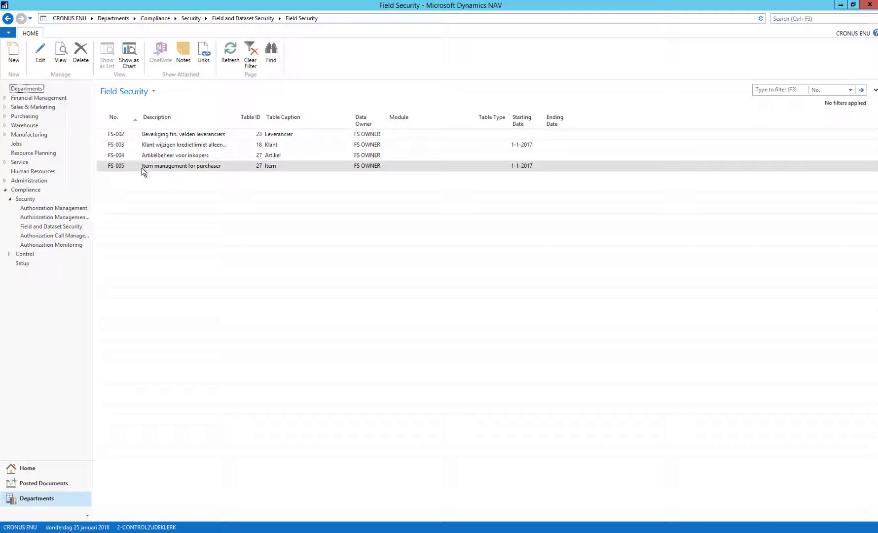
{"action": "left_click", "coordinate": [181, 166]}
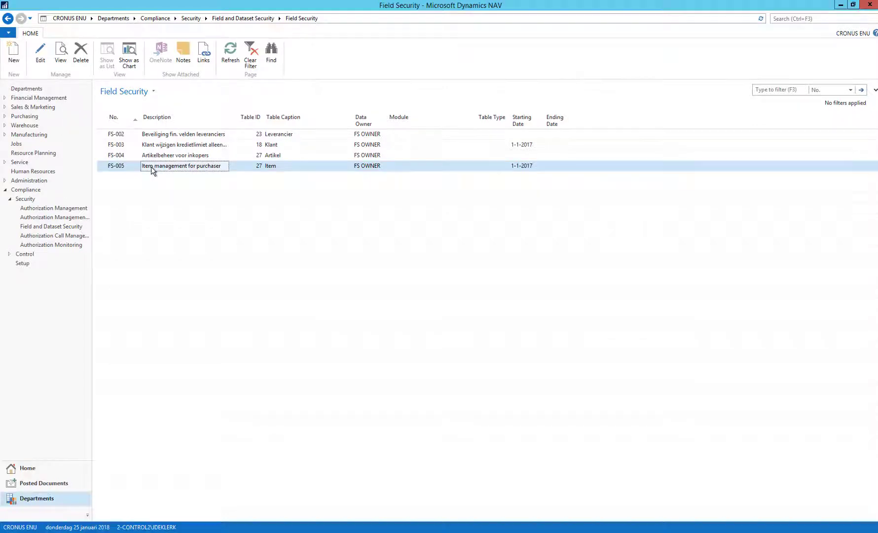
{"action": "double_click", "coordinate": [180, 166]}
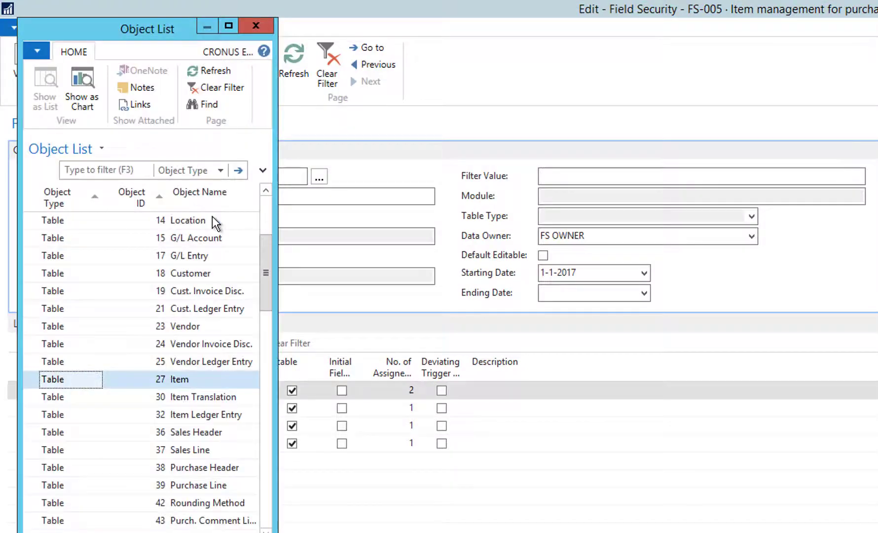
{"action": "scroll", "scroll_direction": "down", "scroll_amount": 3}
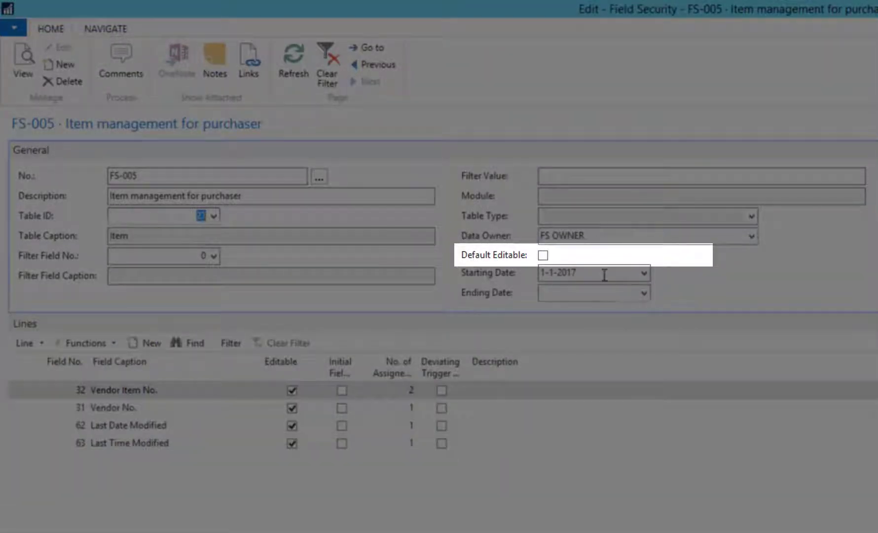
{"action": "mouse_move", "coordinate": [67, 324]}
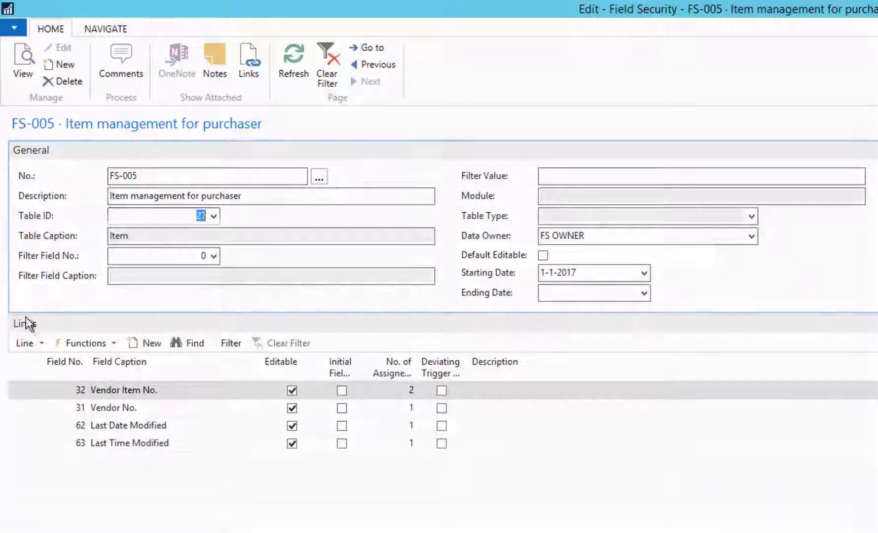
{"action": "left_click", "coordinate": [24, 342]}
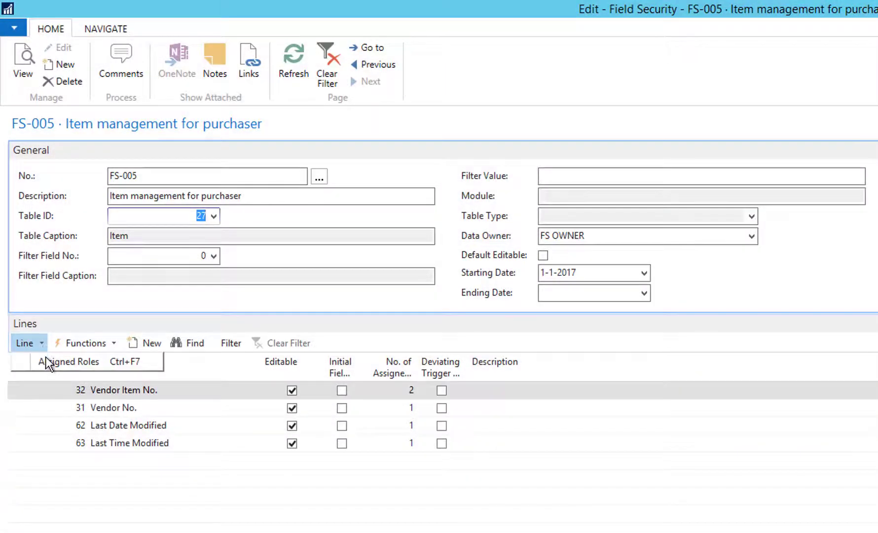
Step: Review Vendor Item No.'s assigned roles and copy them to all other FS-005 fields
{"action": "left_click", "coordinate": [70, 361]}
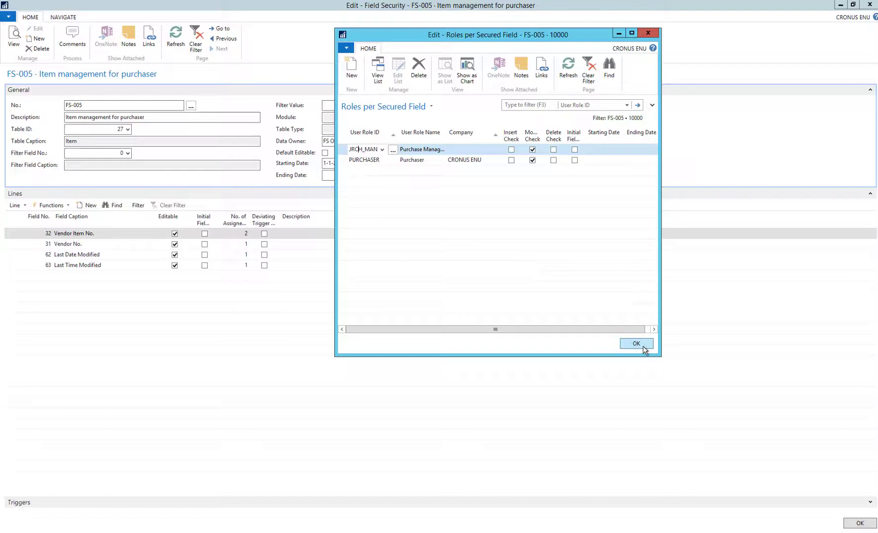
{"action": "left_click", "coordinate": [636, 343]}
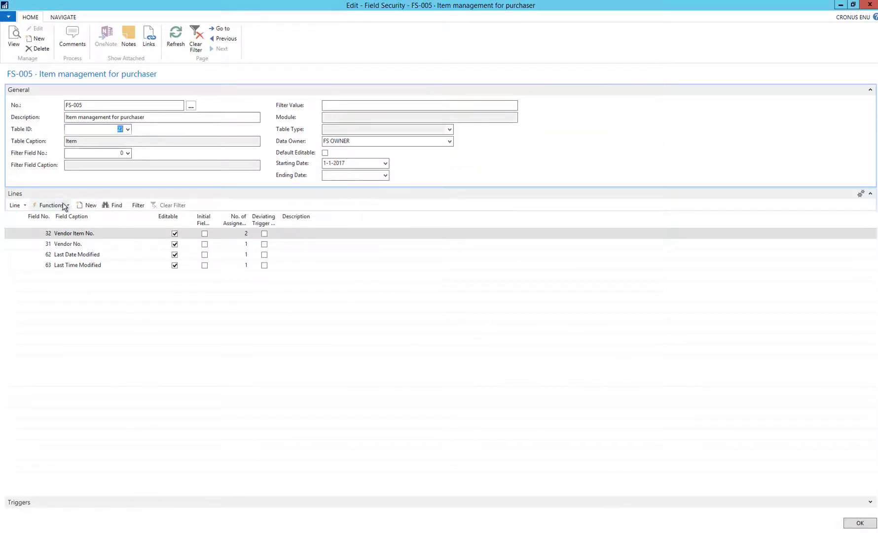
{"action": "left_click", "coordinate": [52, 206]}
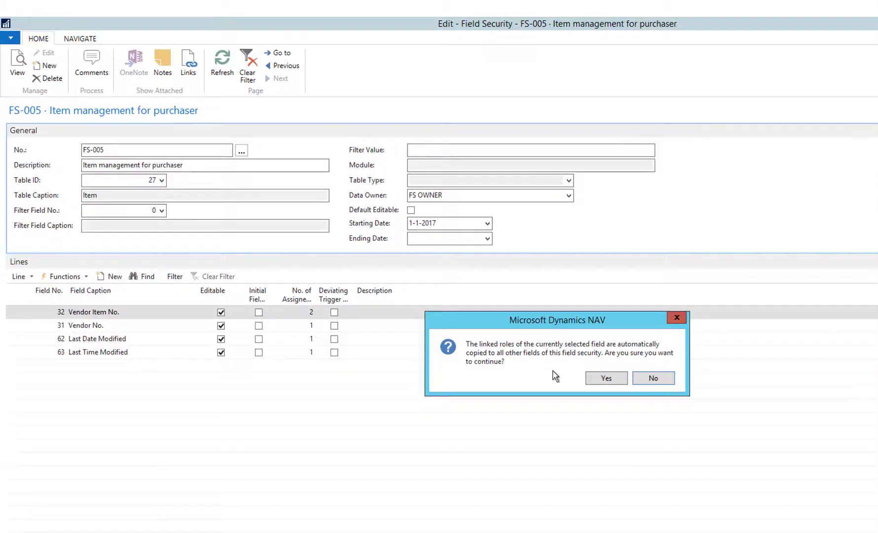
{"action": "left_click", "coordinate": [606, 377]}
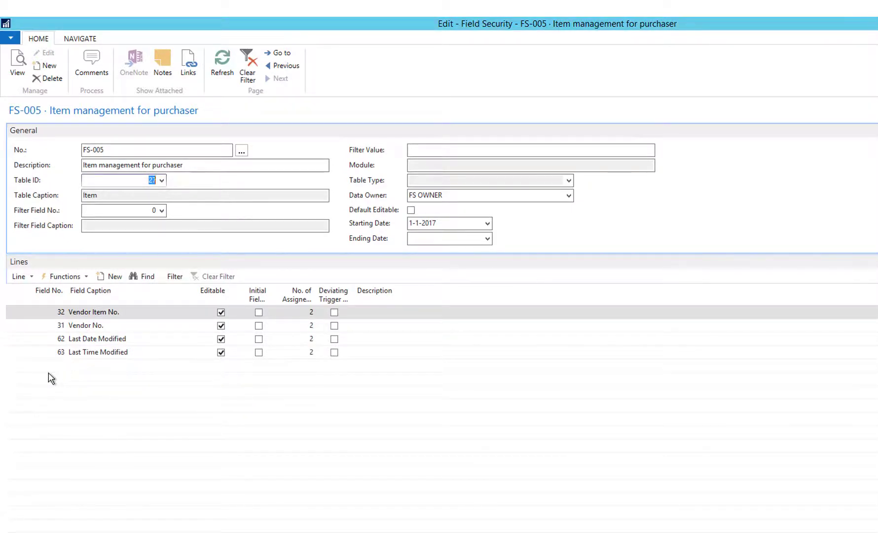
{"action": "left_click", "coordinate": [62, 366]}
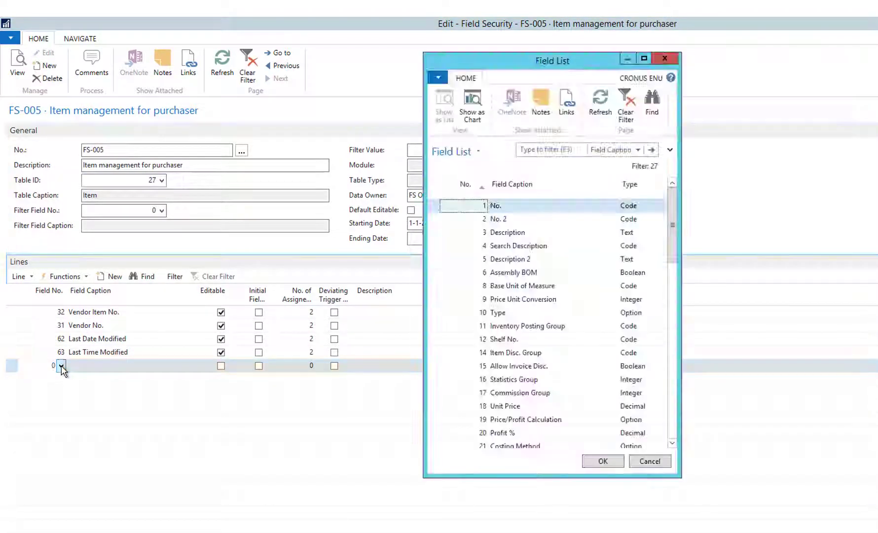
Step: Add Unit Cost as a new secured field in FS-005 via the field list filter
{"action": "type", "text": "unit cost"}
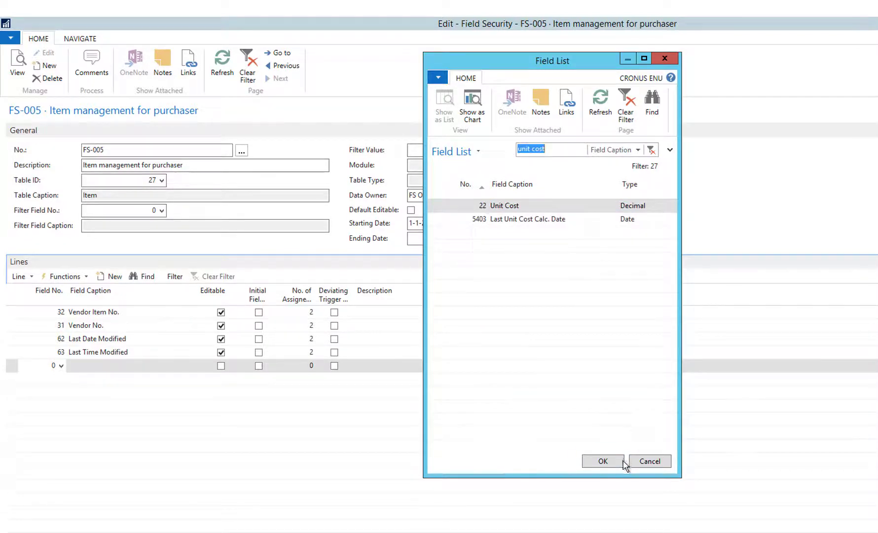
{"action": "left_click", "coordinate": [603, 461]}
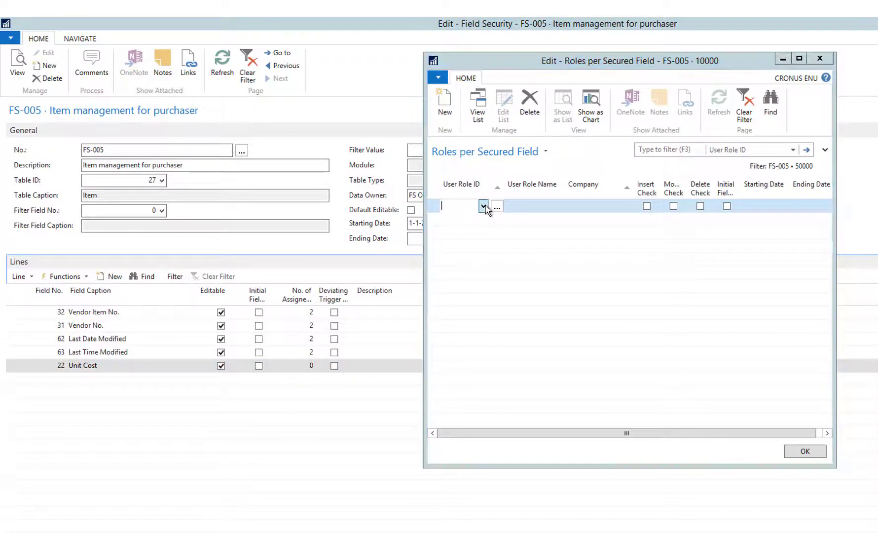
Step: Assign role PURCH_MAN with Modify Check to Unit Cost, then return to Dataset Security
{"action": "left_click", "coordinate": [484, 206]}
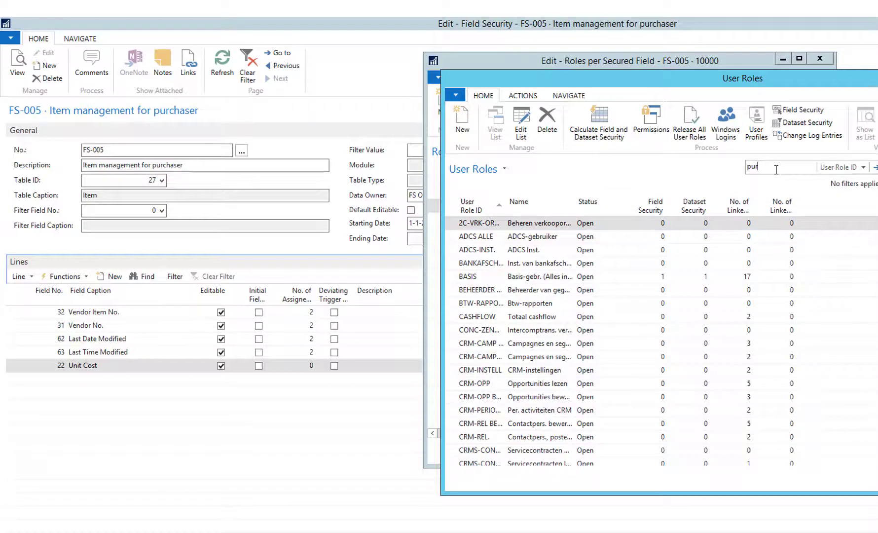
{"action": "type", "text": "PURCH_MAN"}
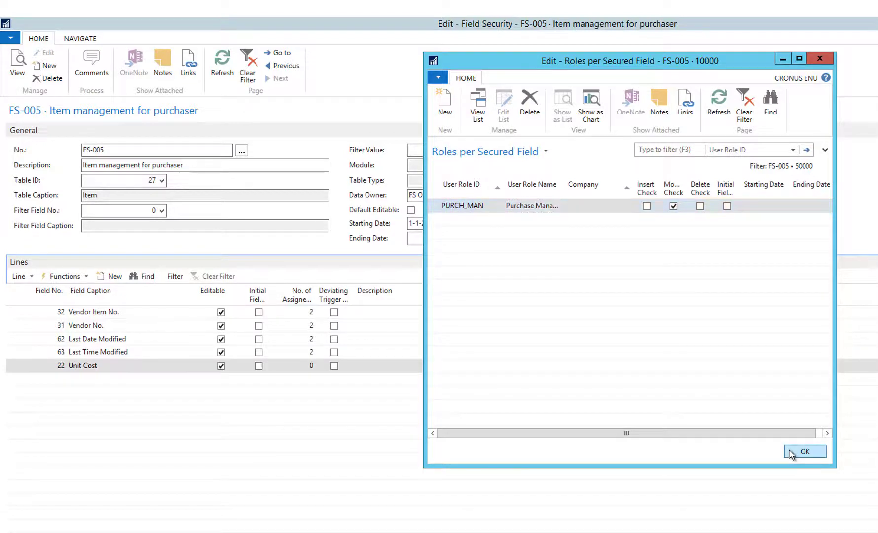
{"action": "left_click", "coordinate": [805, 451]}
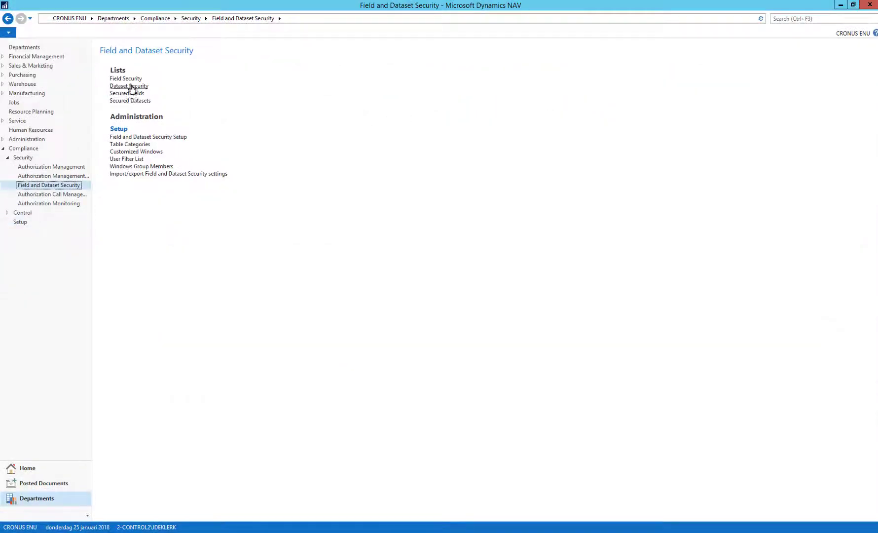
{"action": "left_click", "coordinate": [129, 85]}
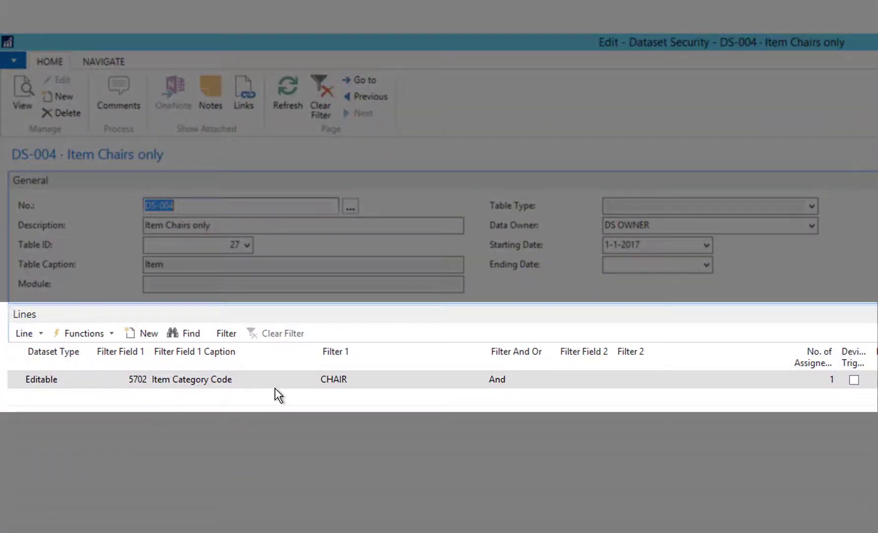
{"action": "mouse_move", "coordinate": [354, 397]}
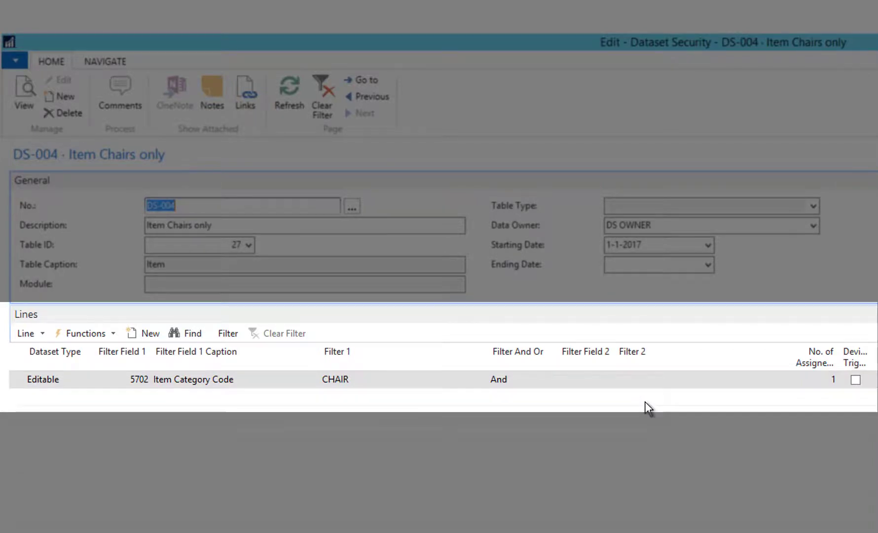
{"action": "mouse_move", "coordinate": [676, 409]}
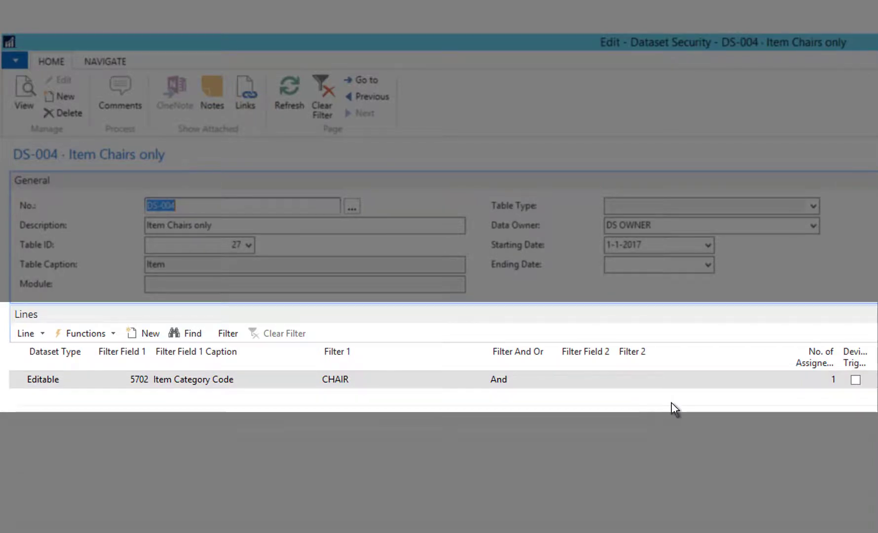
{"action": "mouse_move", "coordinate": [671, 413]}
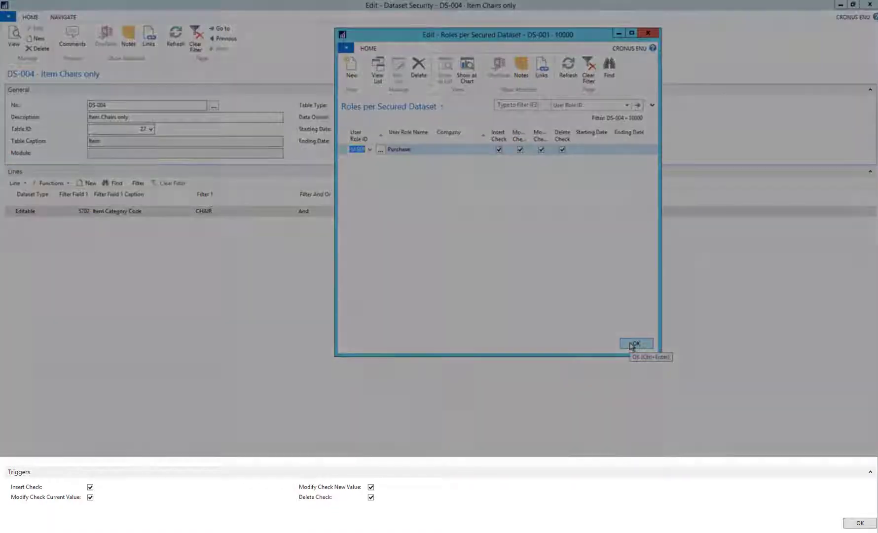
Step: Confirm the Purchaser role's four trigger checks on DS-004's CHAIR category dataset
{"action": "left_click", "coordinate": [636, 342]}
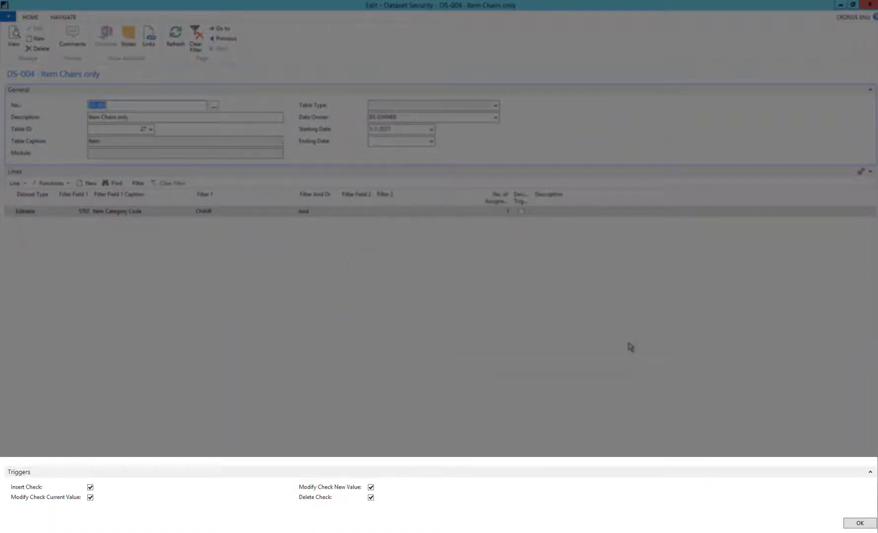